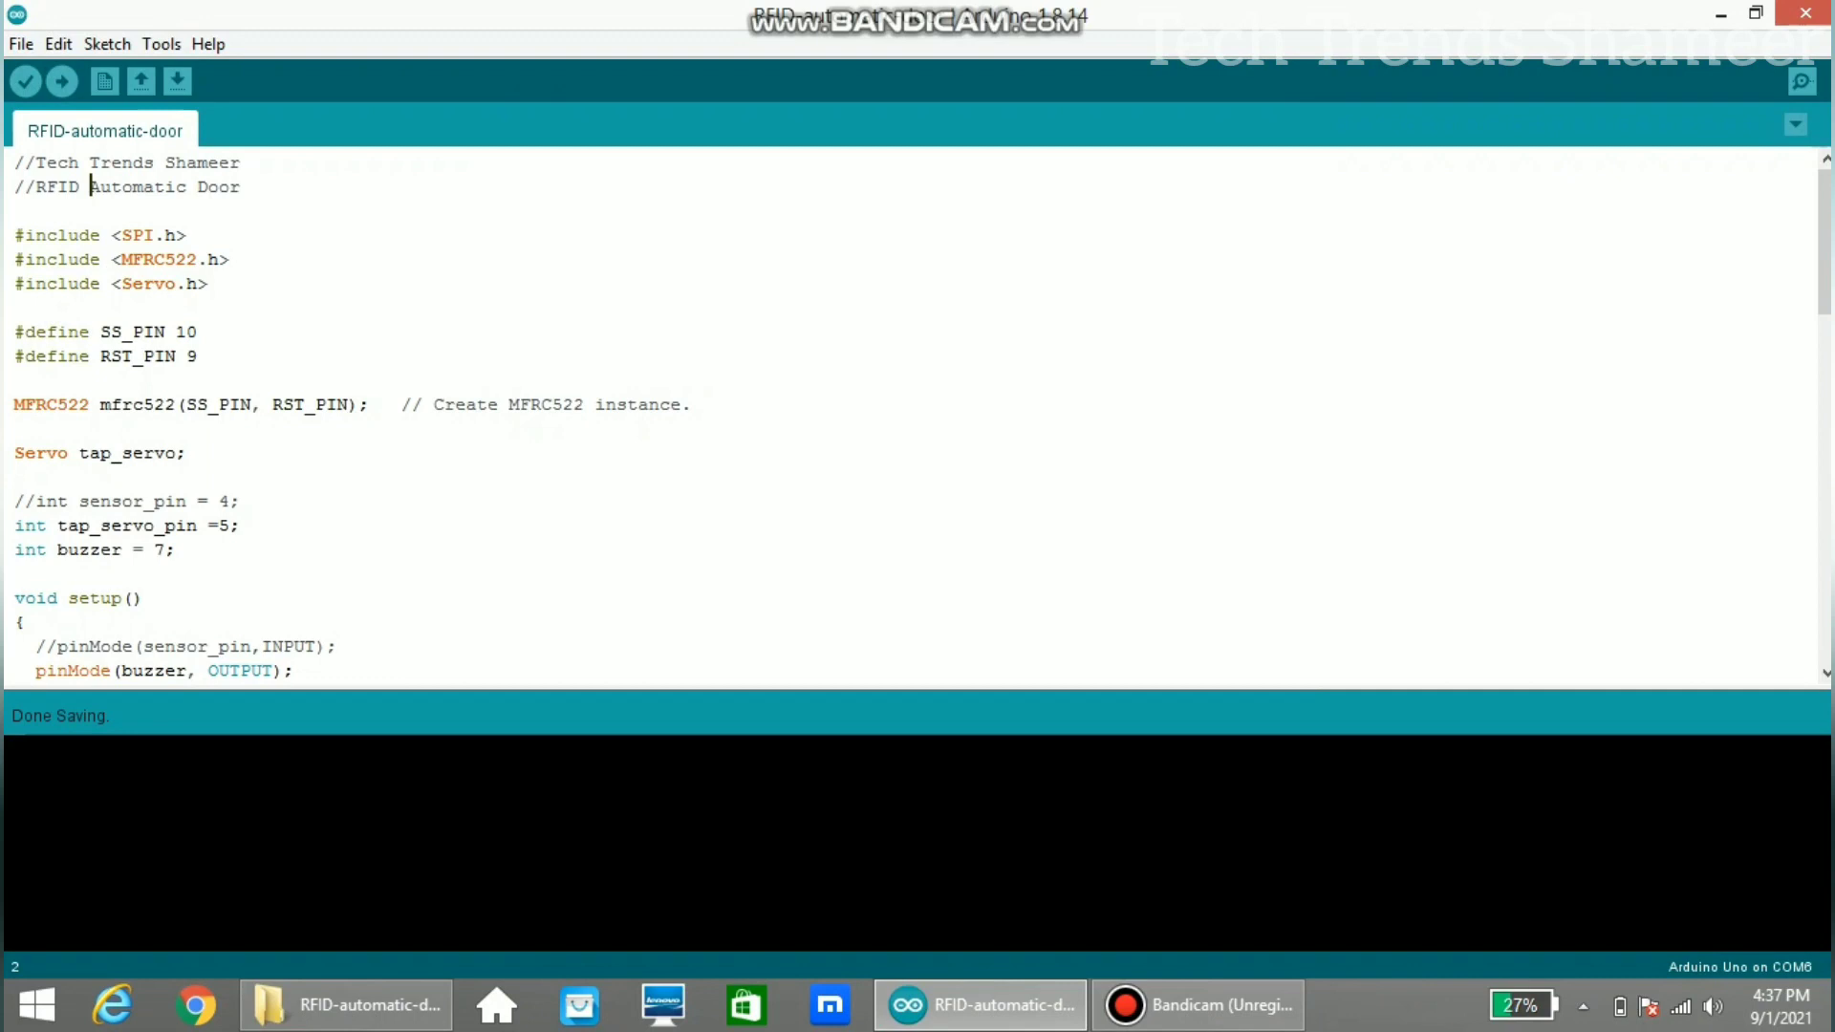
# Step: Confirm the board is Arduino Uno on port COM6, then upload the RFID door sketch
pyautogui.click(161, 44)
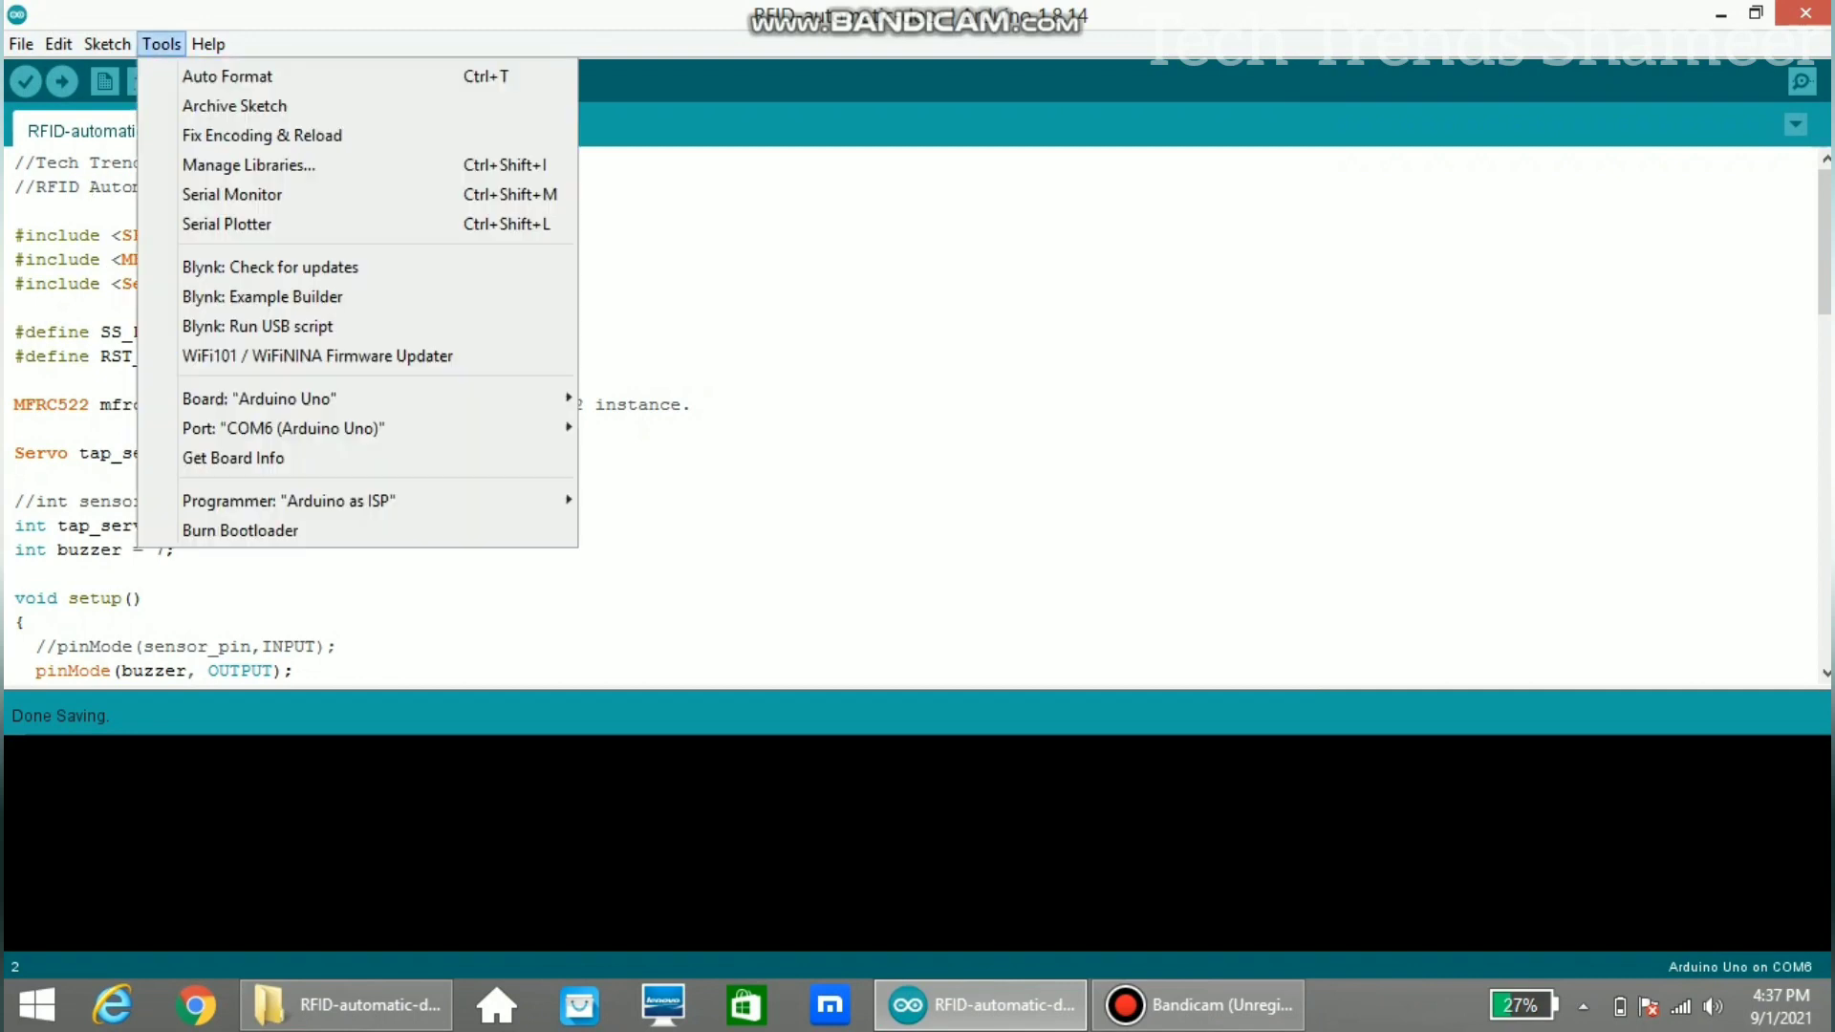
pyautogui.click(260, 399)
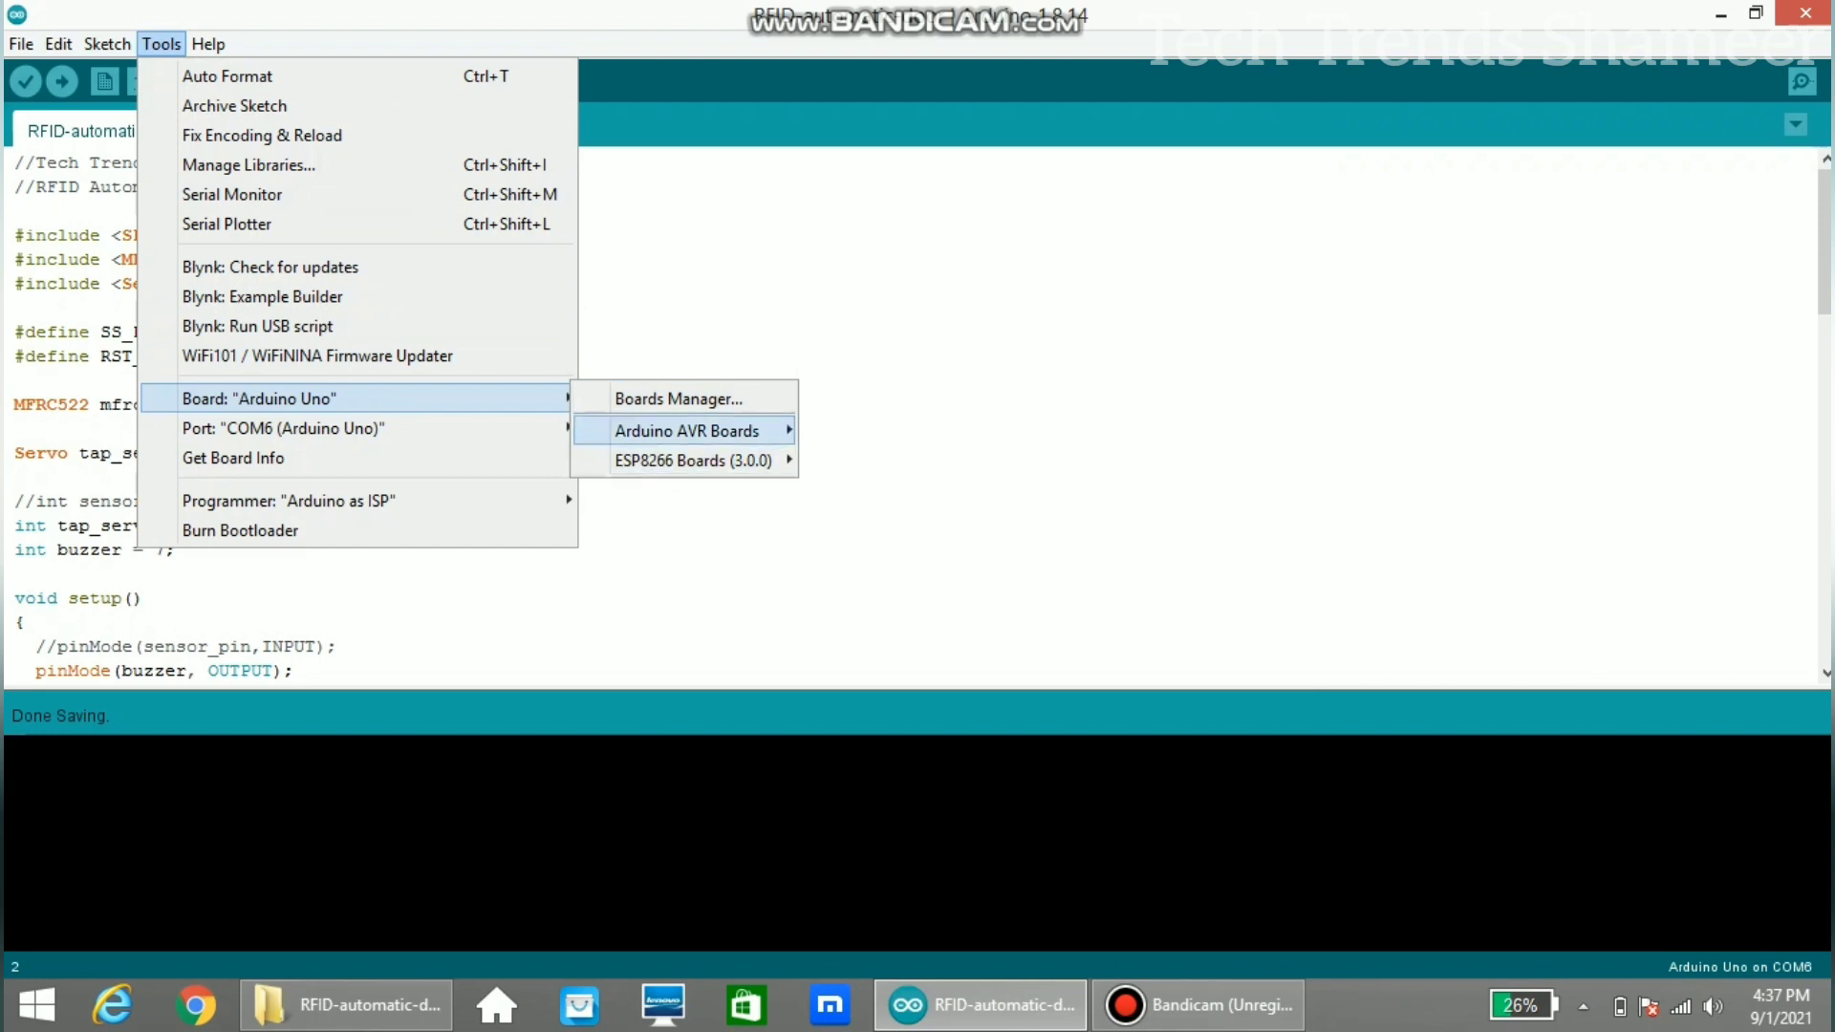
pyautogui.click(688, 430)
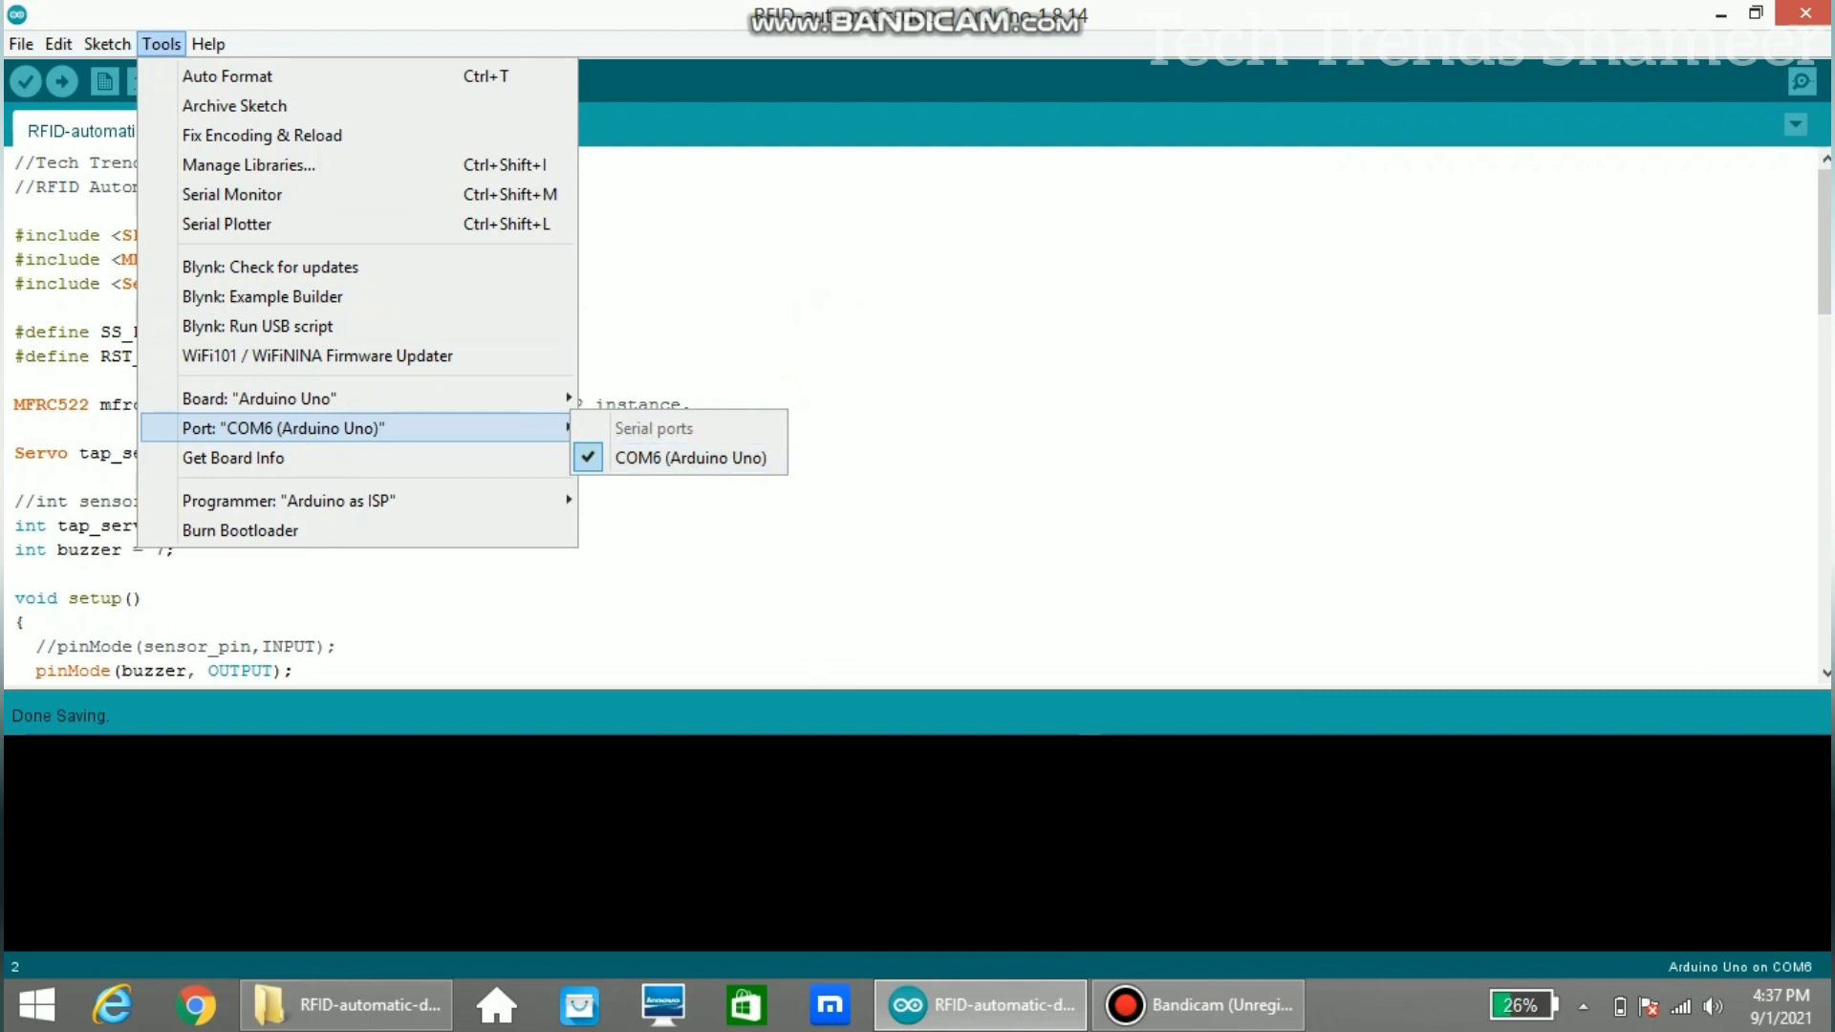
pyautogui.click(58, 82)
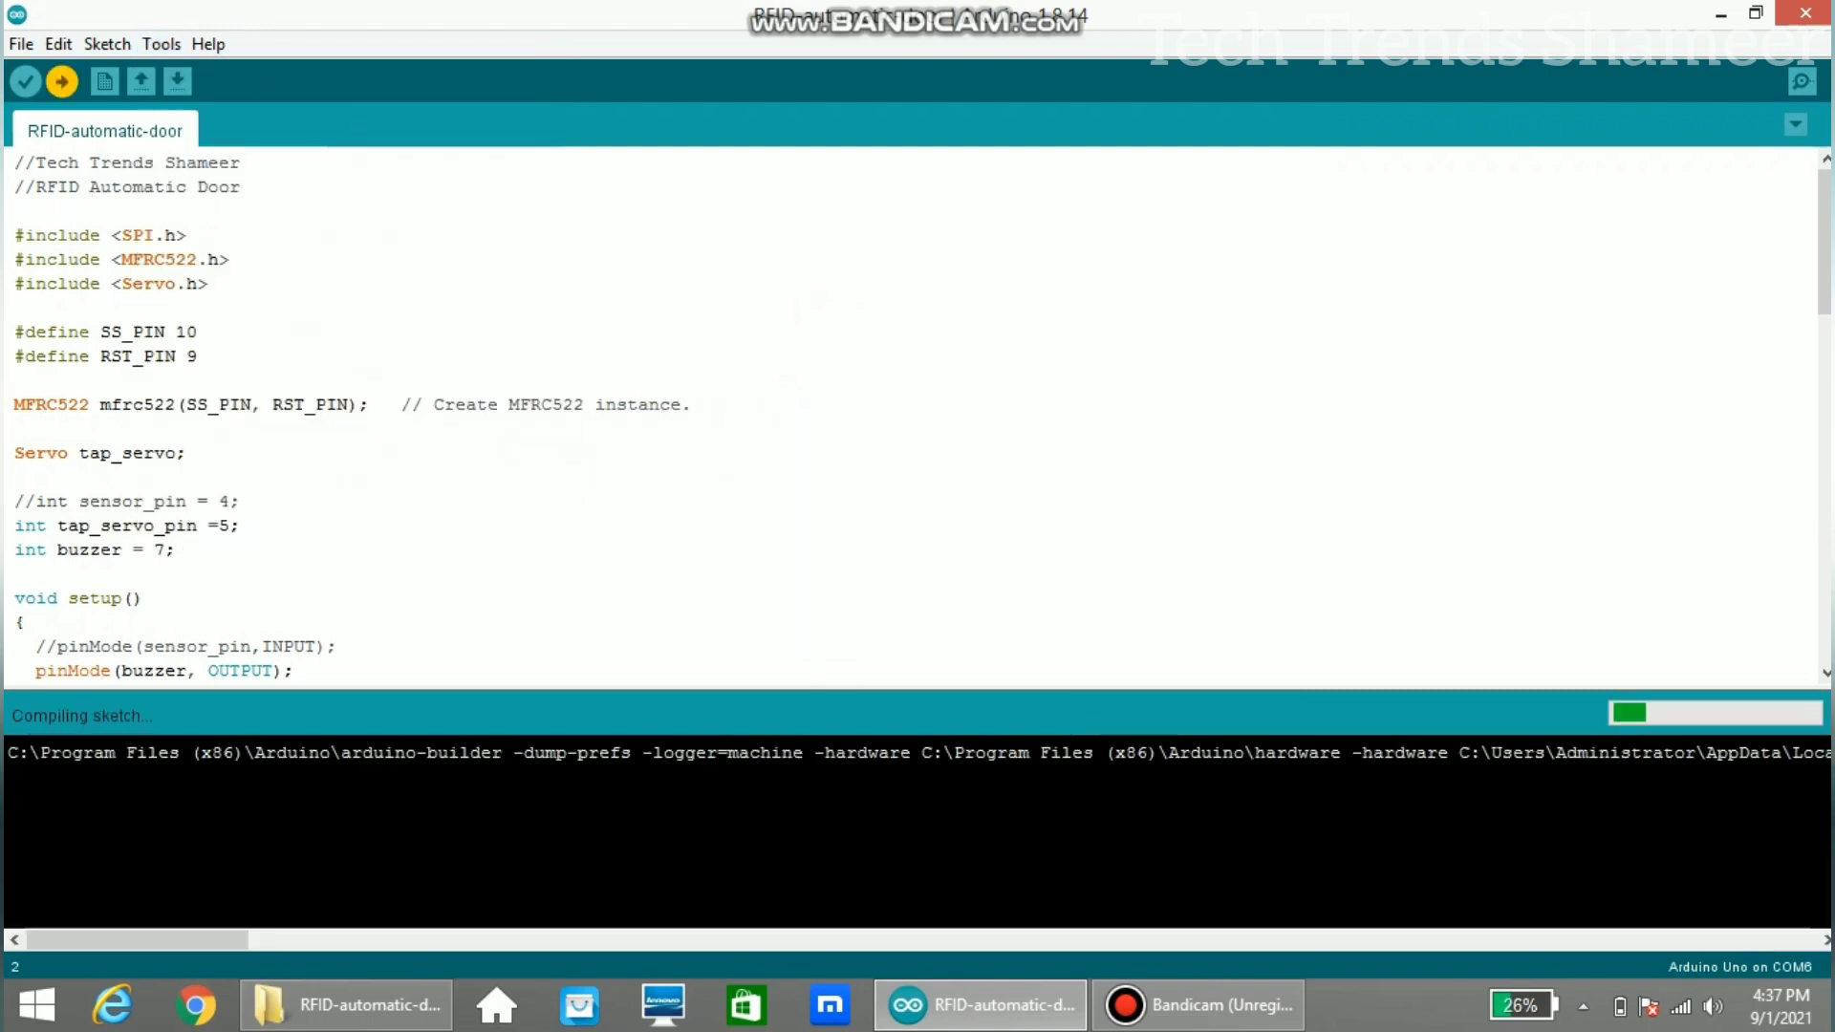
pyautogui.click(59, 84)
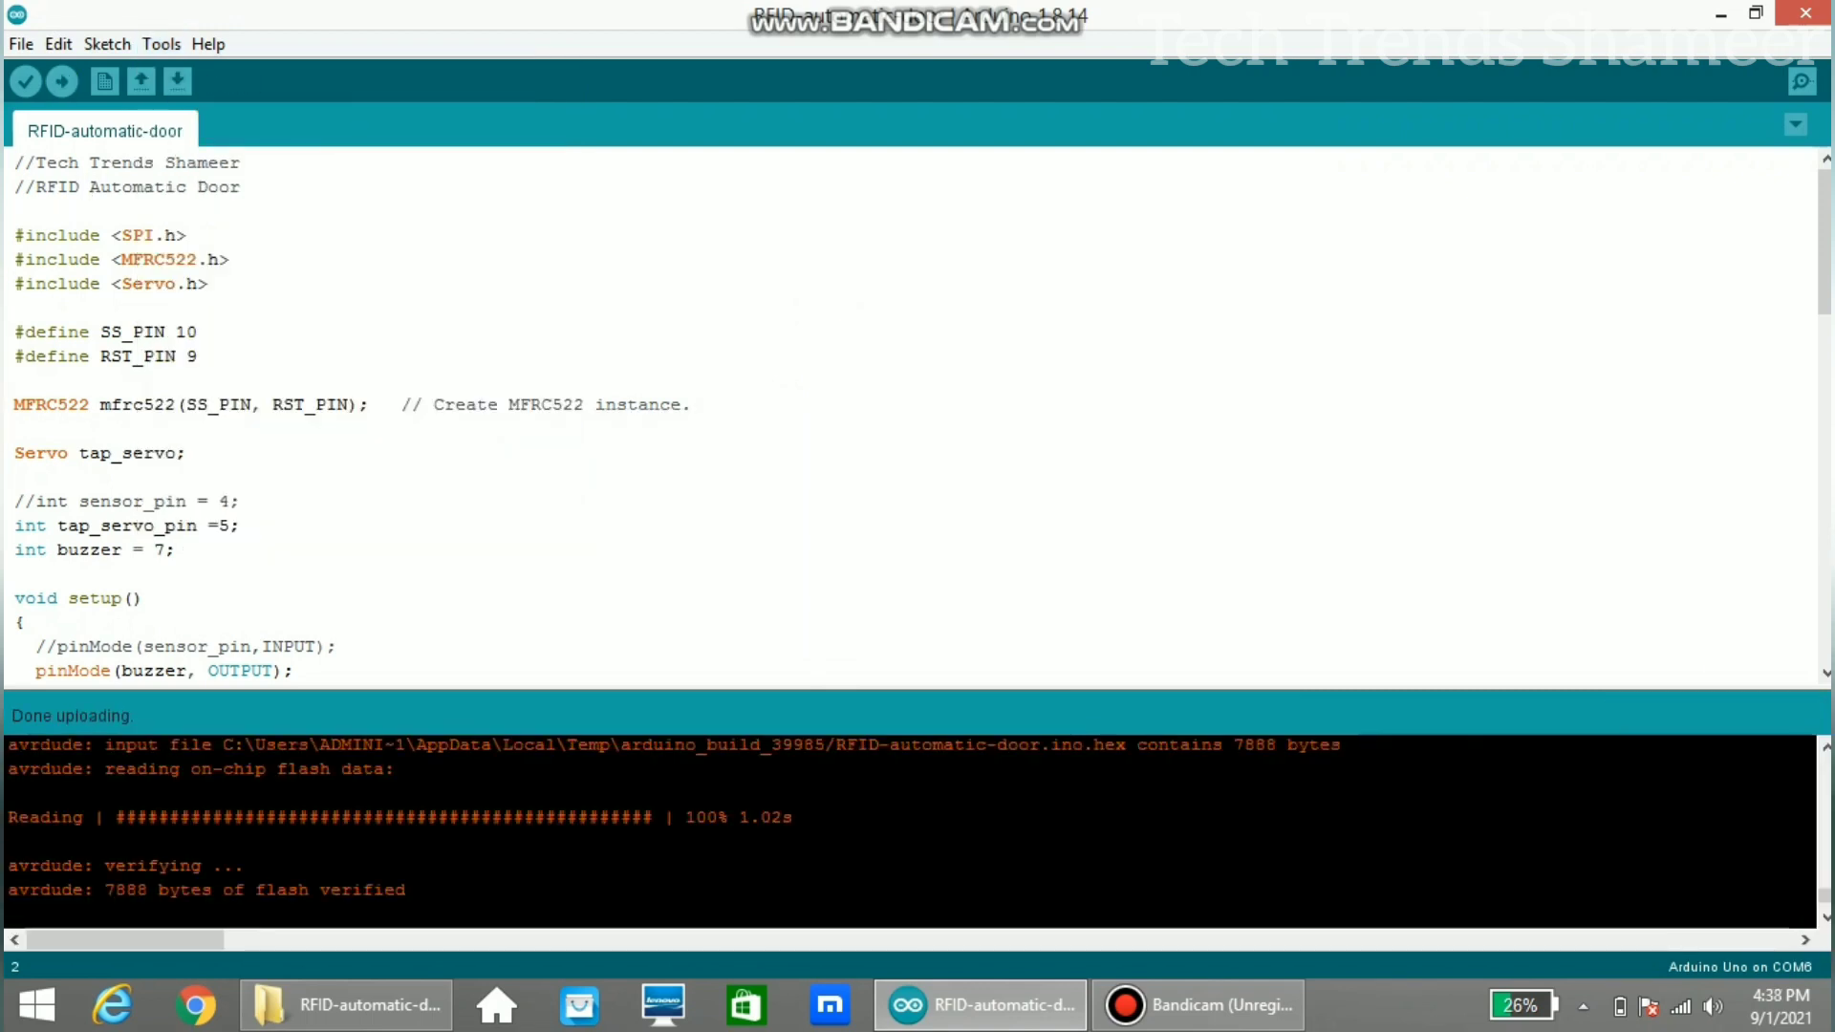